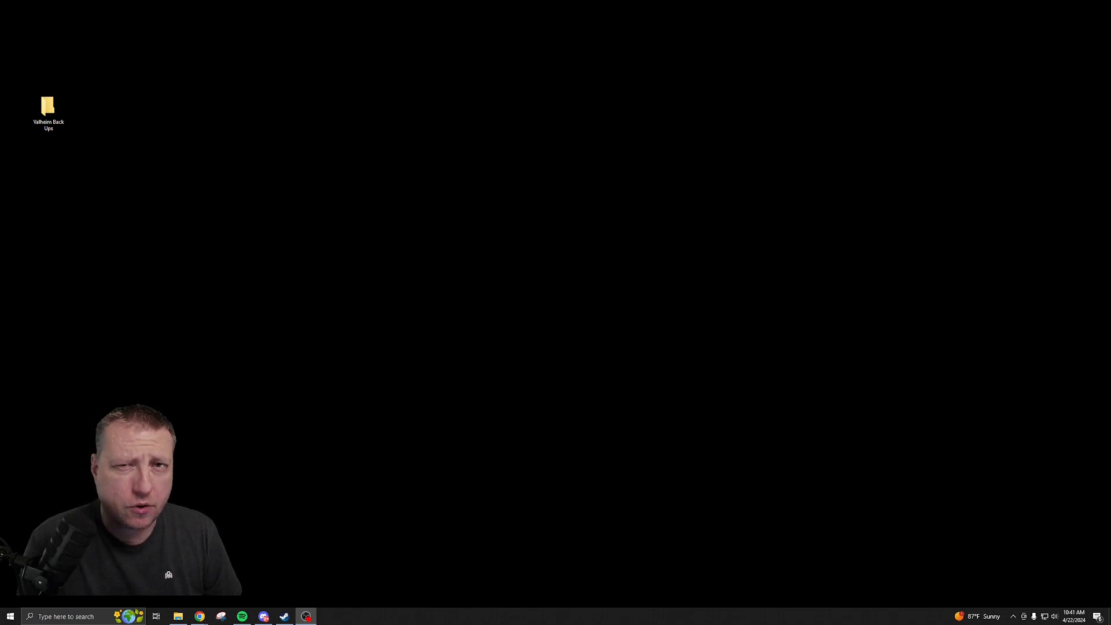
mouse_move(333, 328)
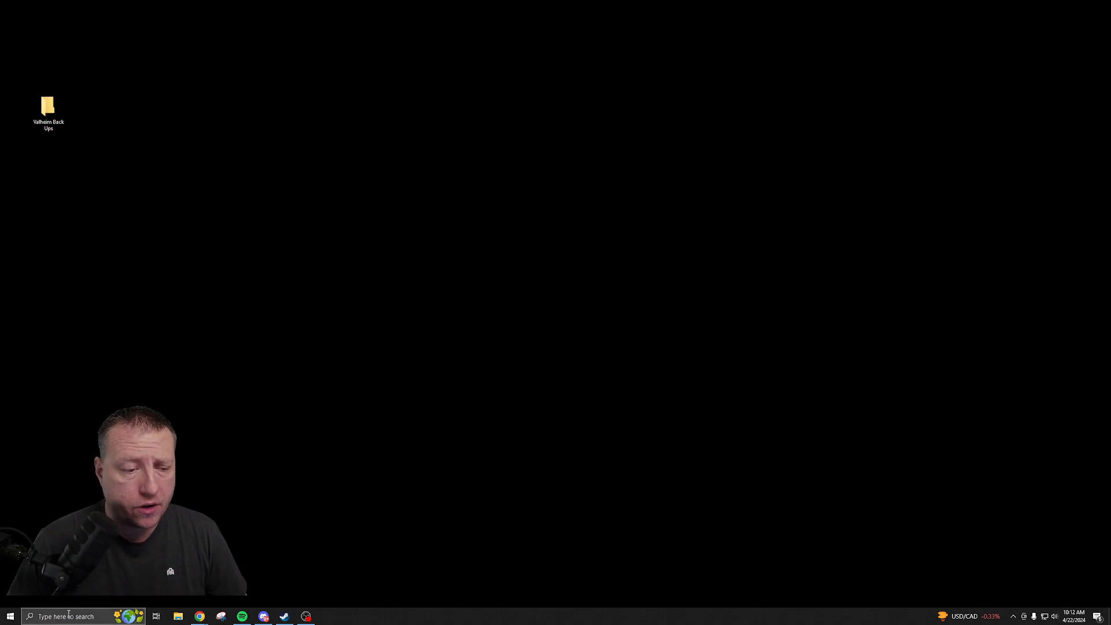
Search Windows for %appdata% to open the Roaming folder in File Explorer
click(64, 615)
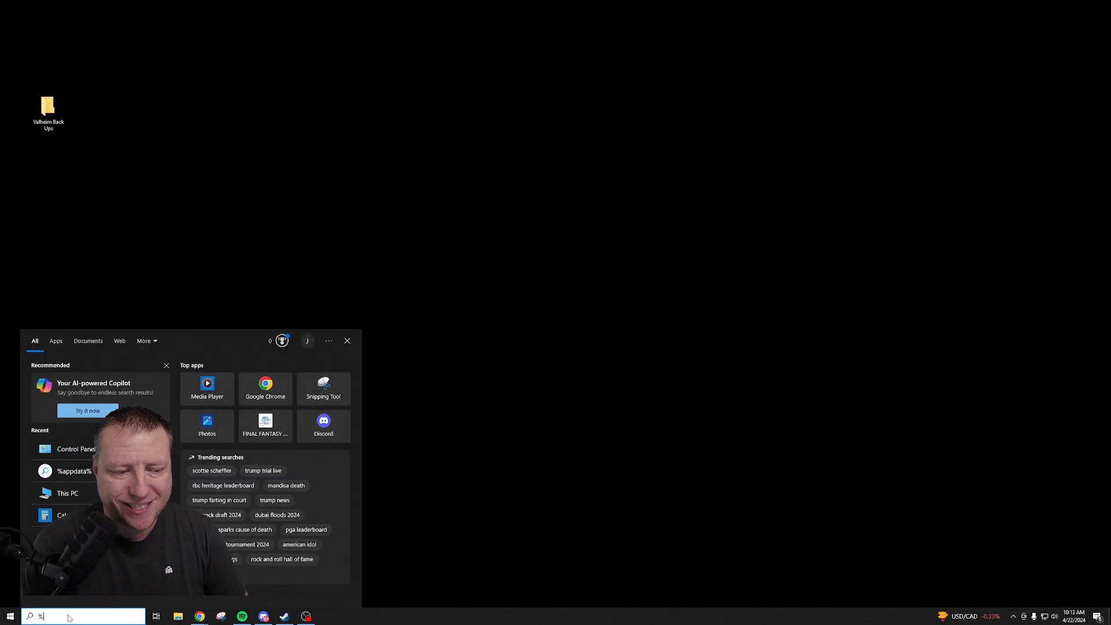
text(%appdata%)
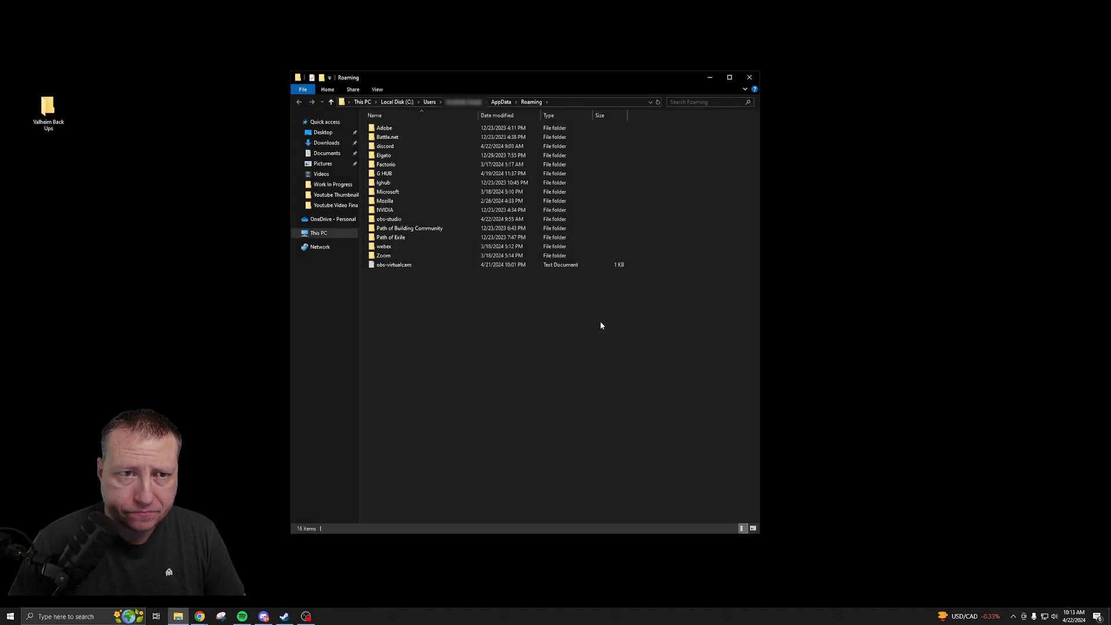
mouse_move(520, 91)
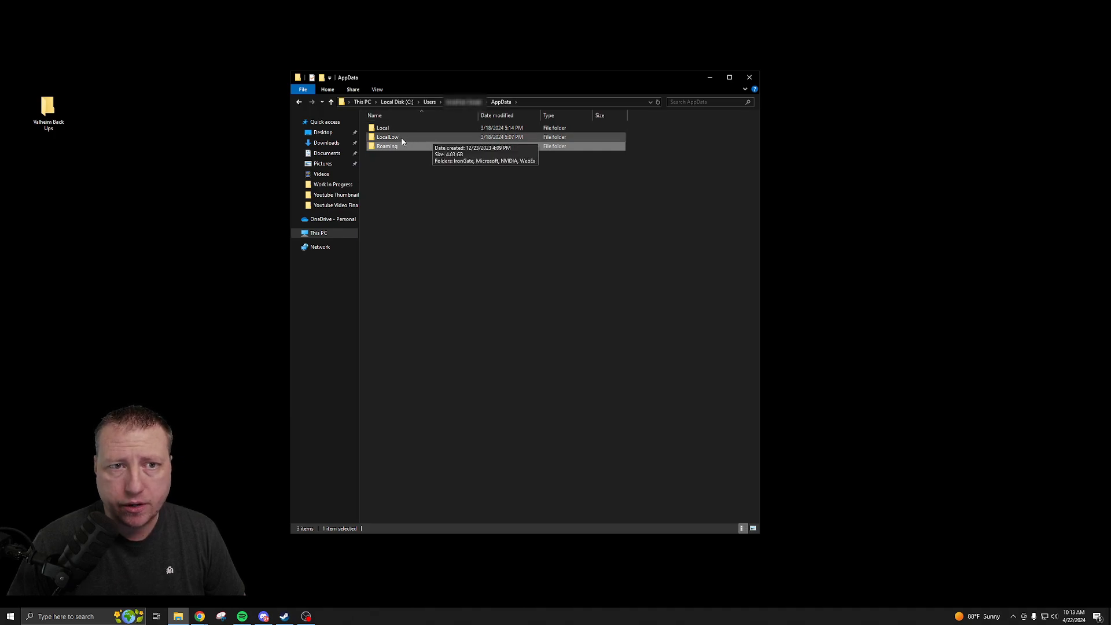
In LocalLow > IronGate > Valheim, copy the characters and worlds folders and both Player files
double_click(387, 136)
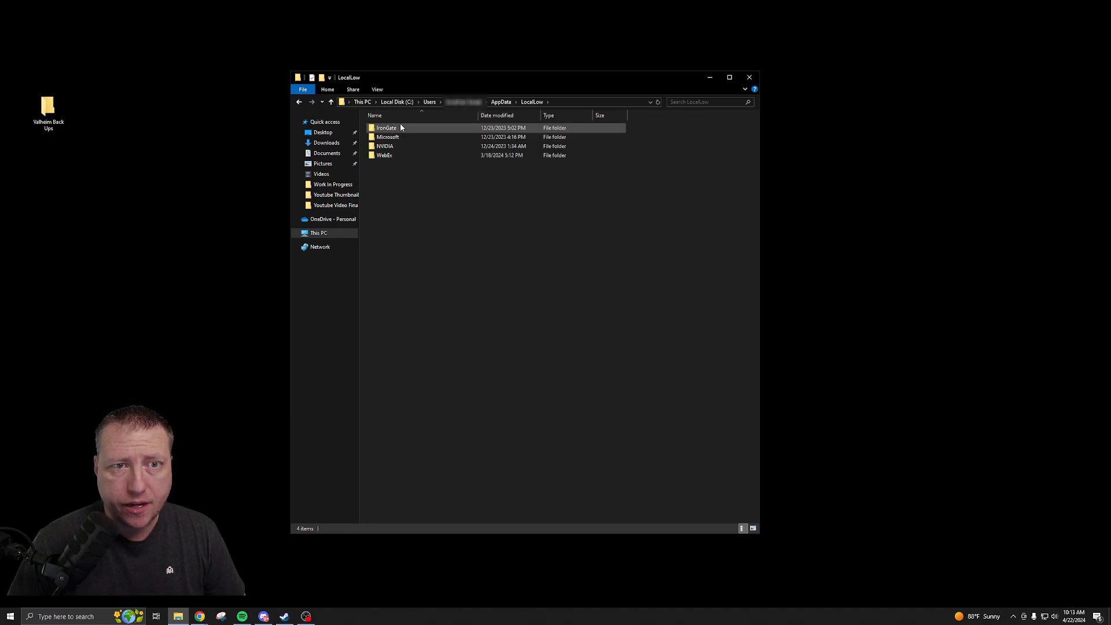
double_click(385, 127)
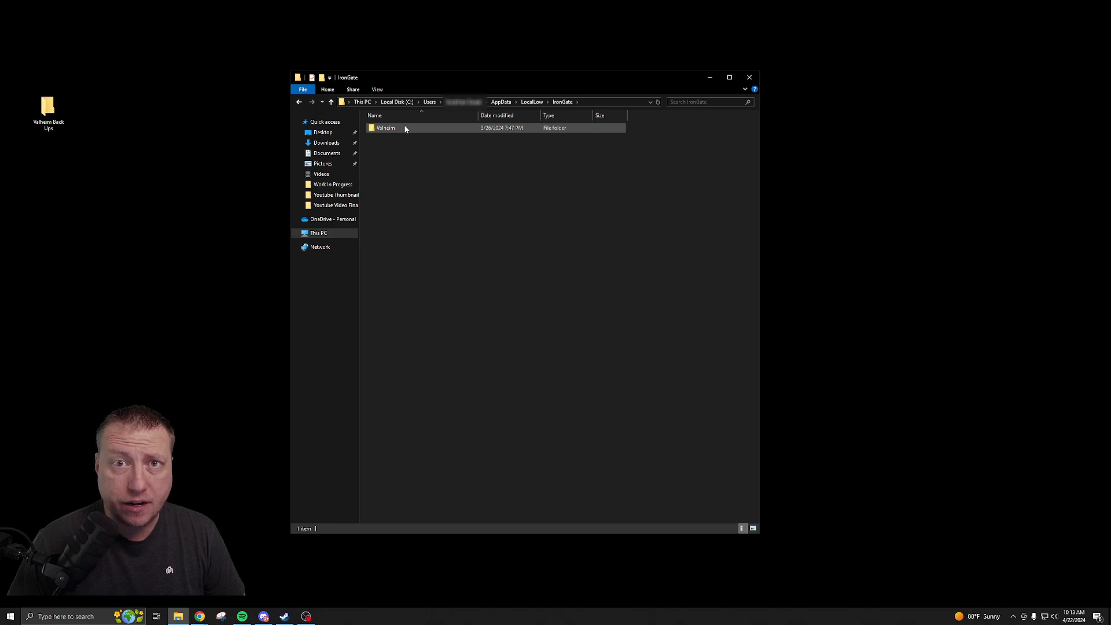
double_click(386, 127)
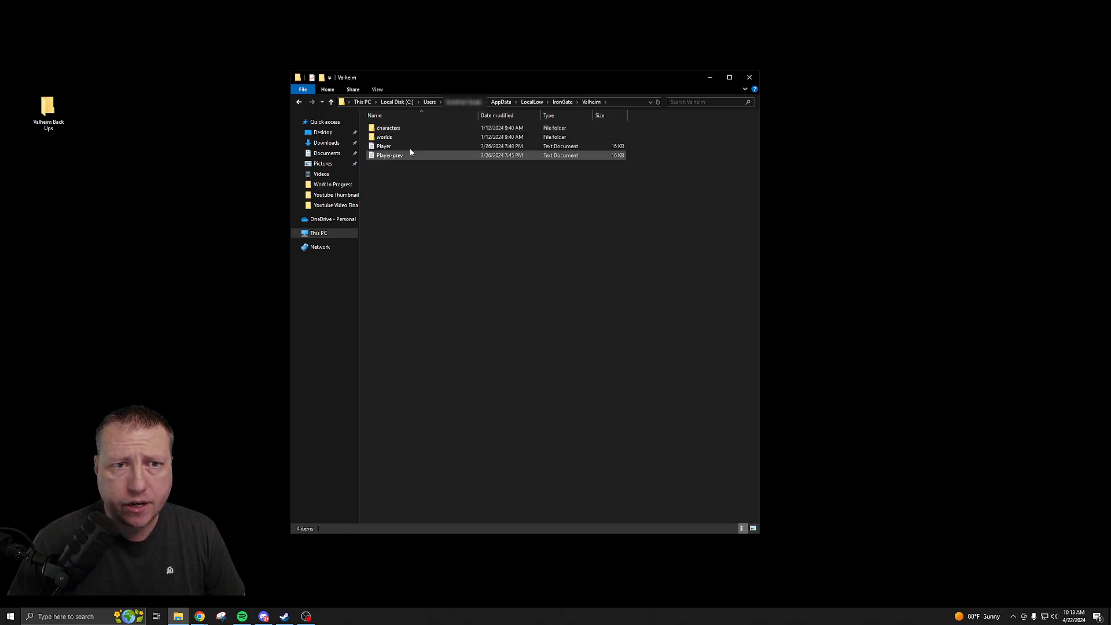
click(384, 137)
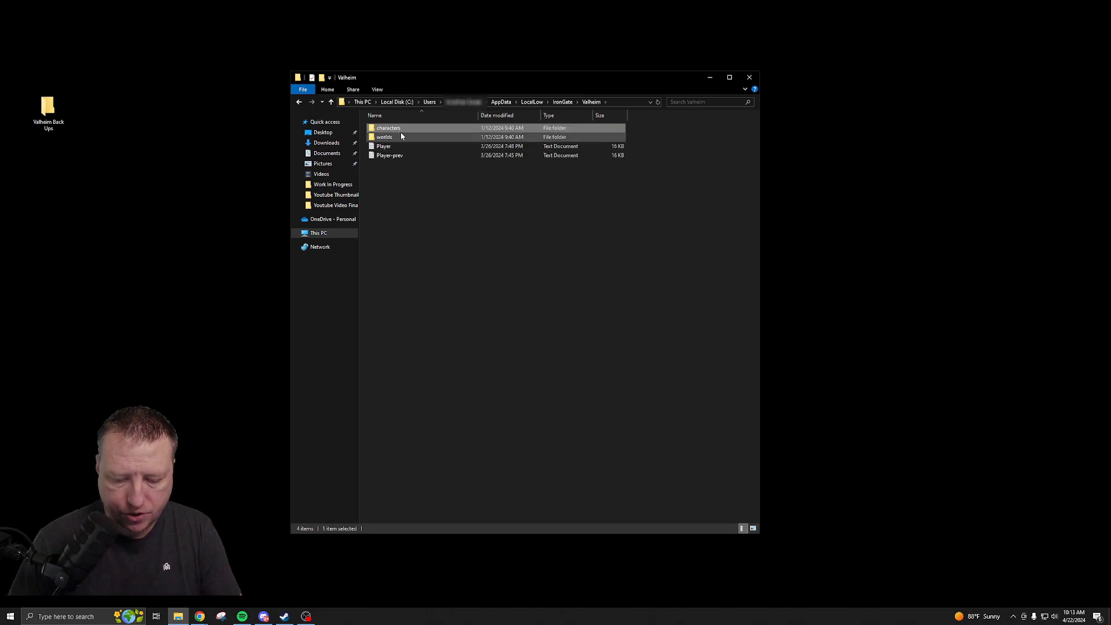
key(ctrl+a)
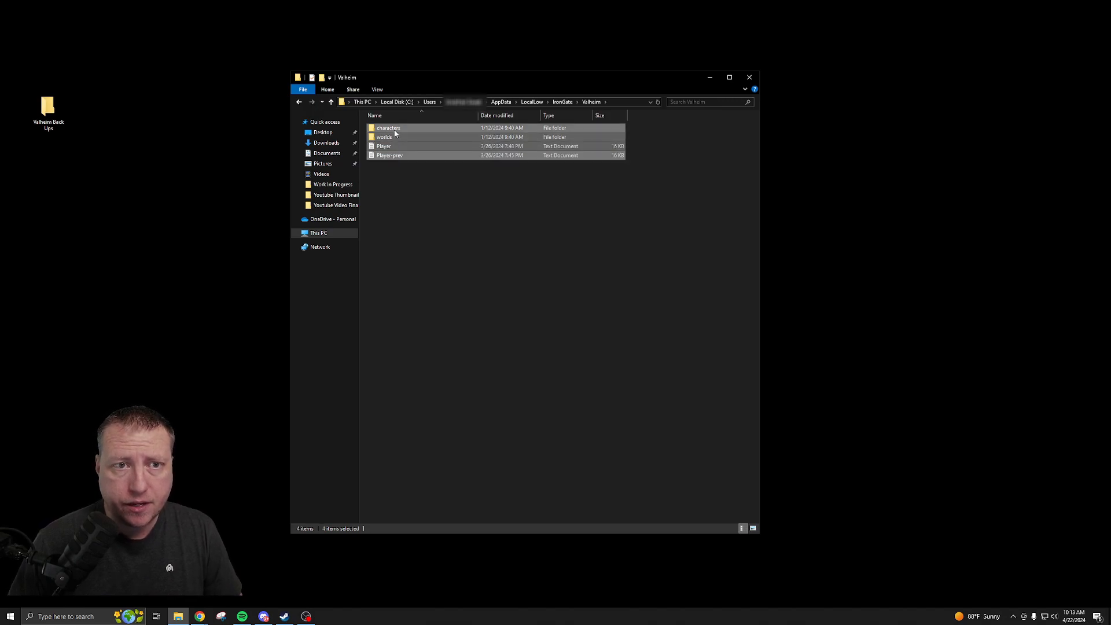
right_click(388, 127)
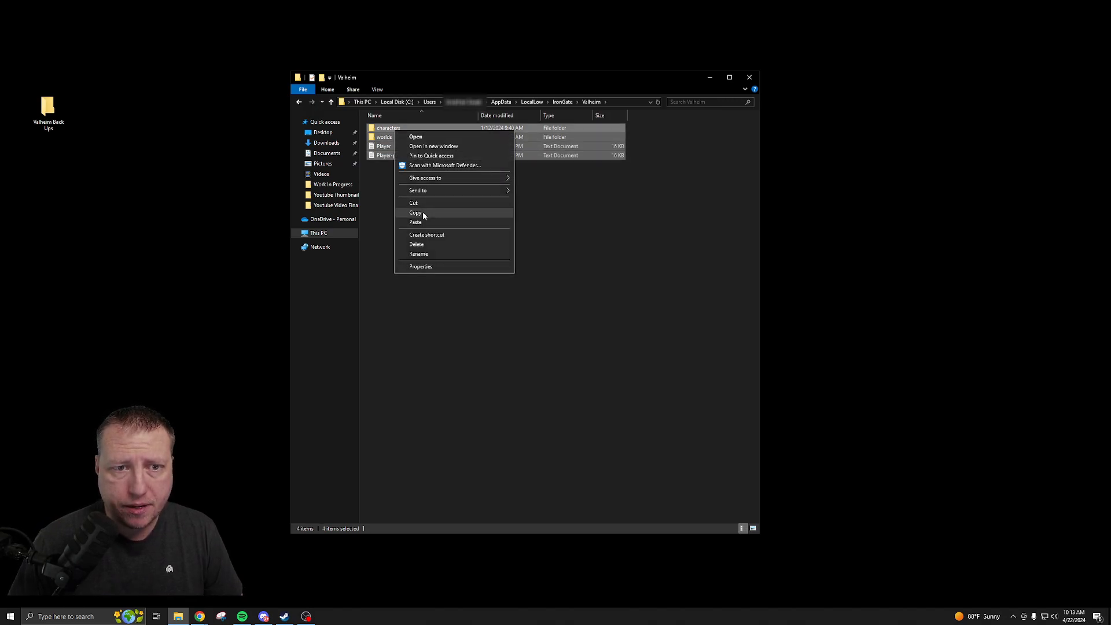
click(417, 212)
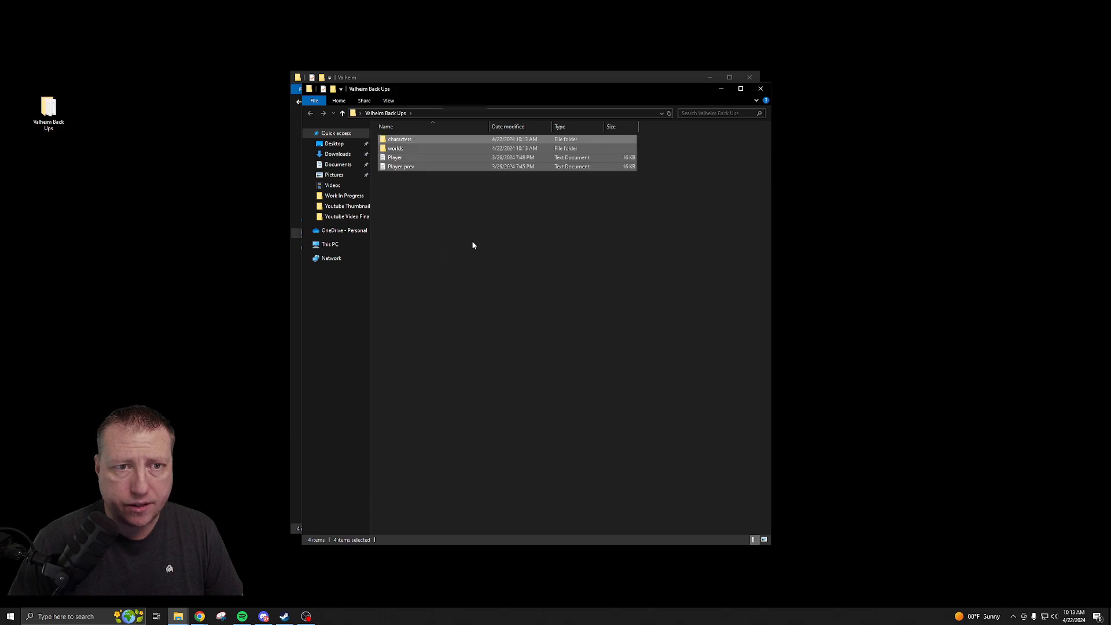
mouse_move(468, 242)
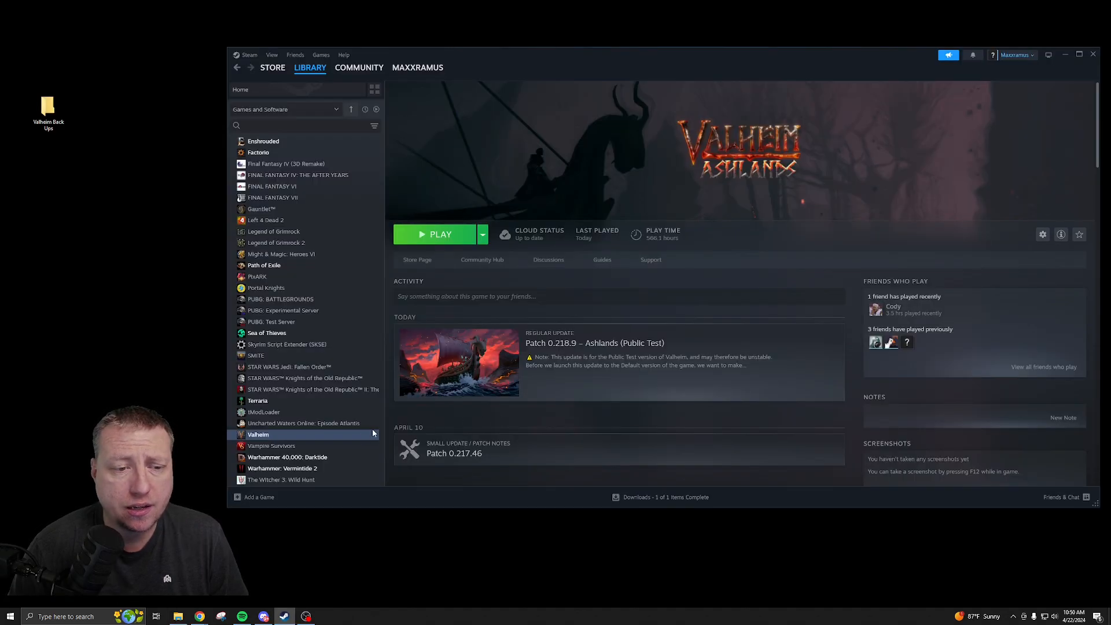
Open Valheim's Properties in the Steam Library and show its Betas section
right_click(259, 435)
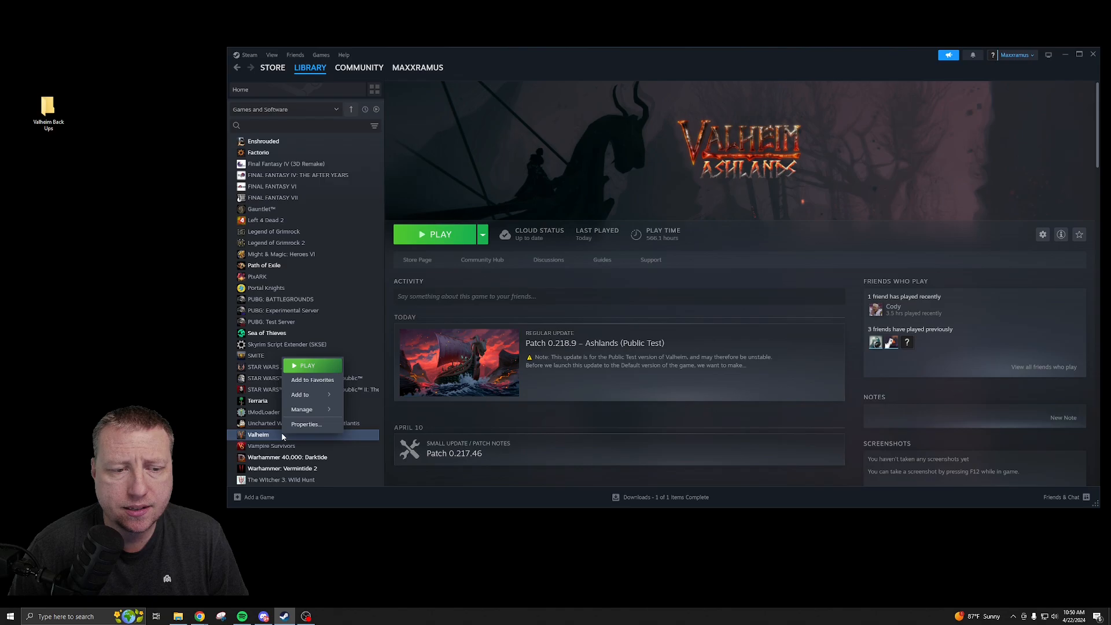
click(306, 423)
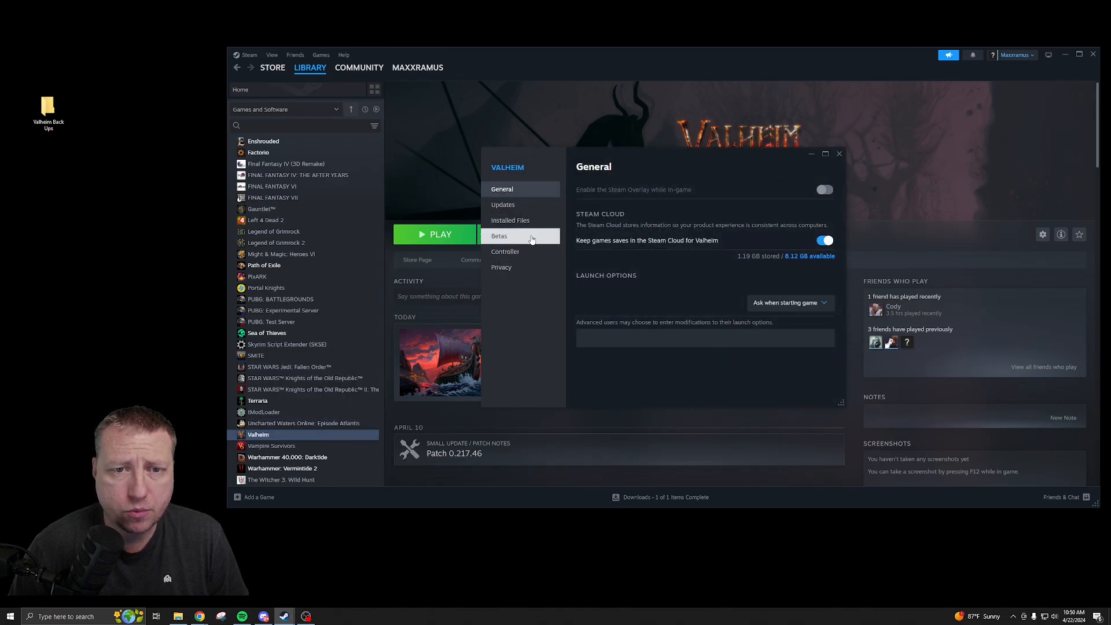
click(499, 236)
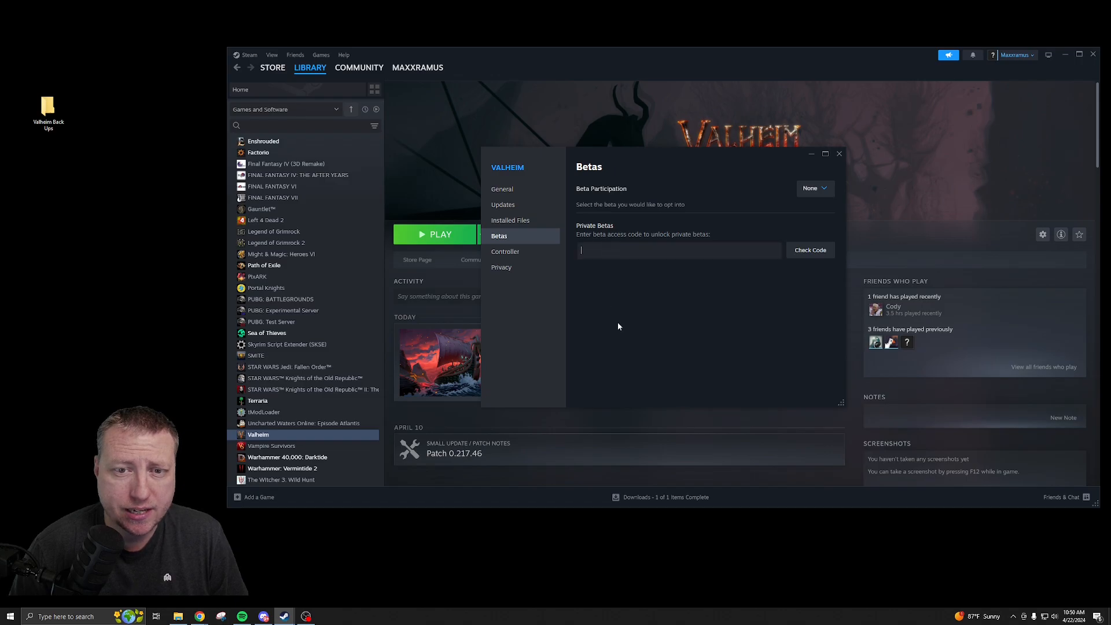
text(yes)
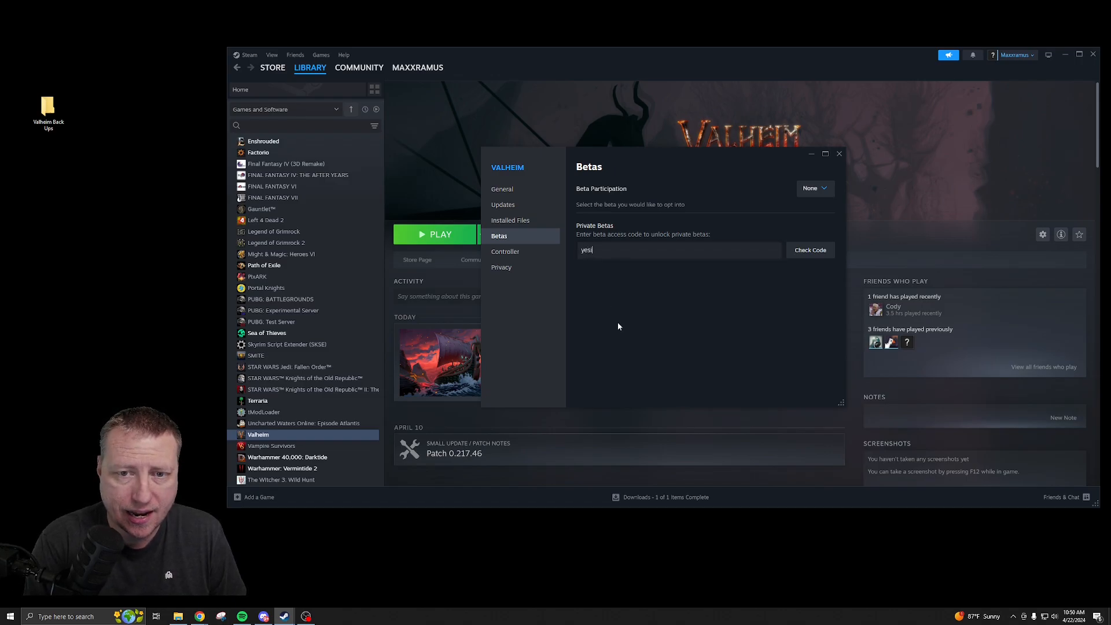
text(imadebackups)
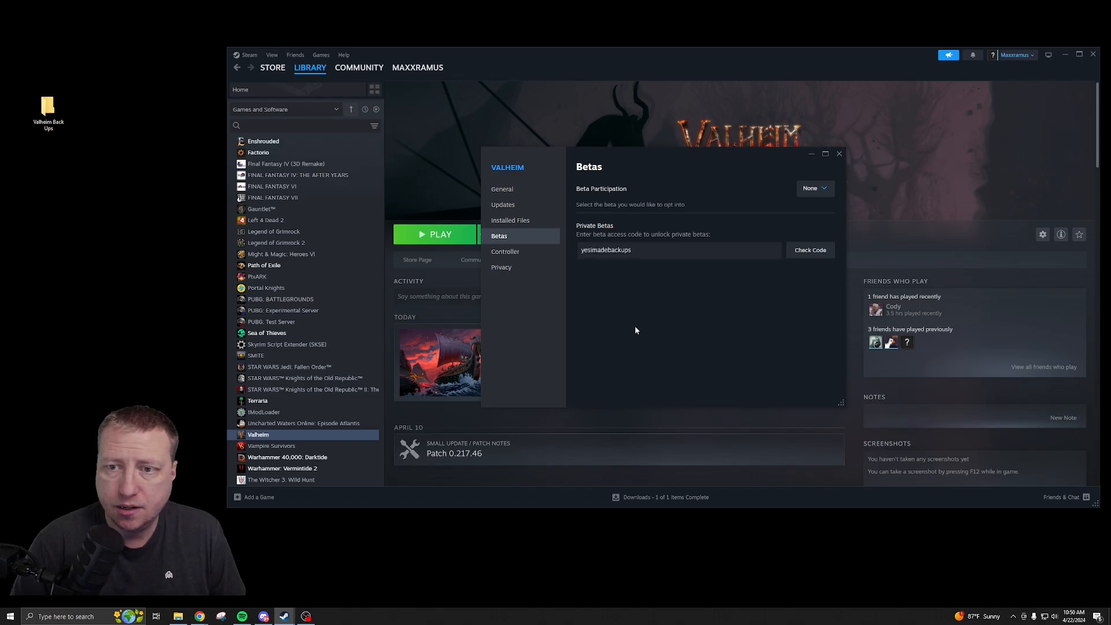
click(809, 249)
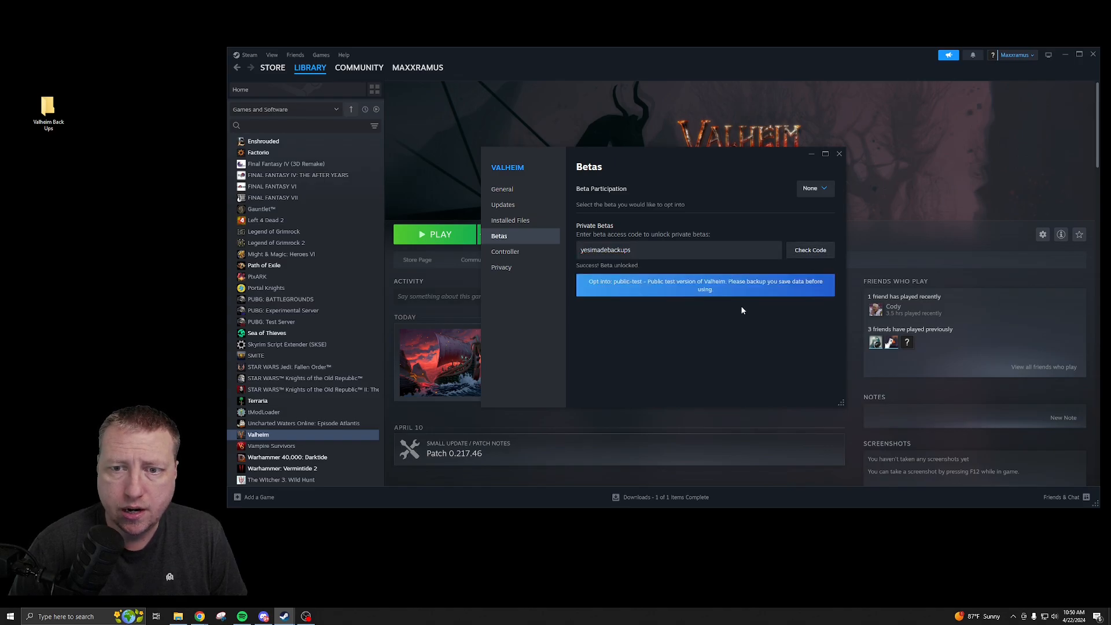
mouse_move(739, 324)
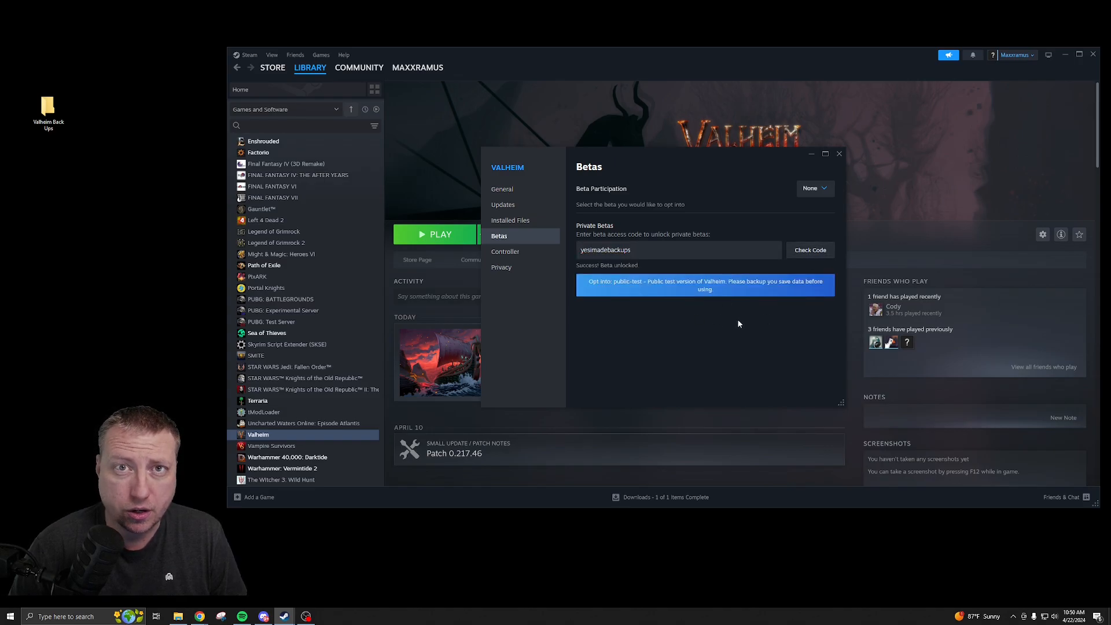
mouse_move(815, 189)
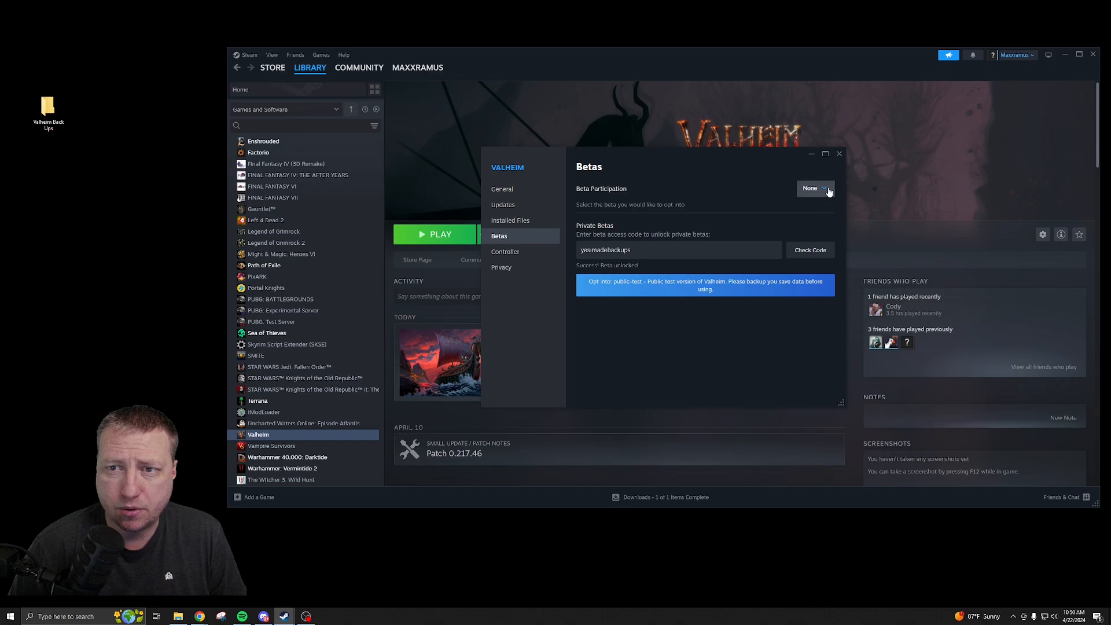
click(815, 188)
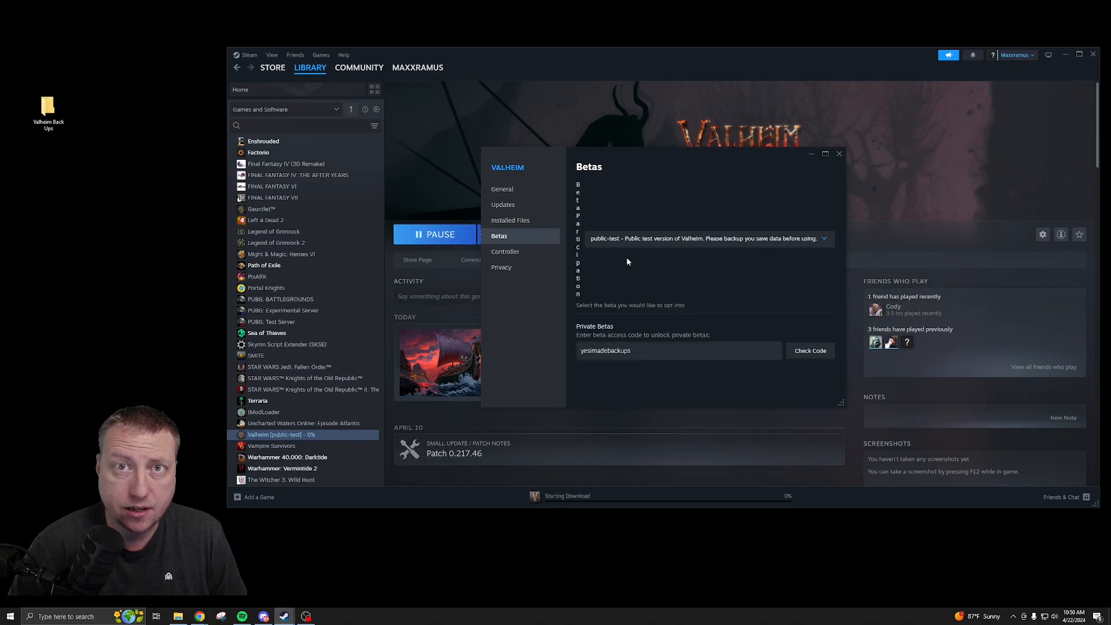
Close Valheim's Properties window so the public-test update downloads
click(839, 154)
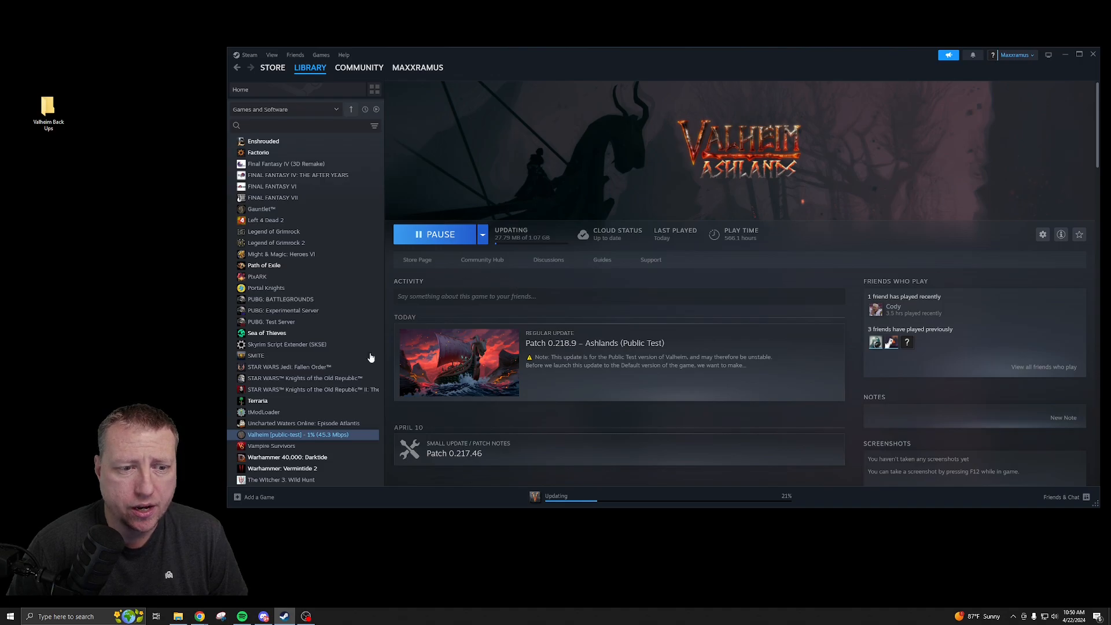
Reopen Valheim's Properties on the Betas section to review the available beta branches
right_click(297, 435)
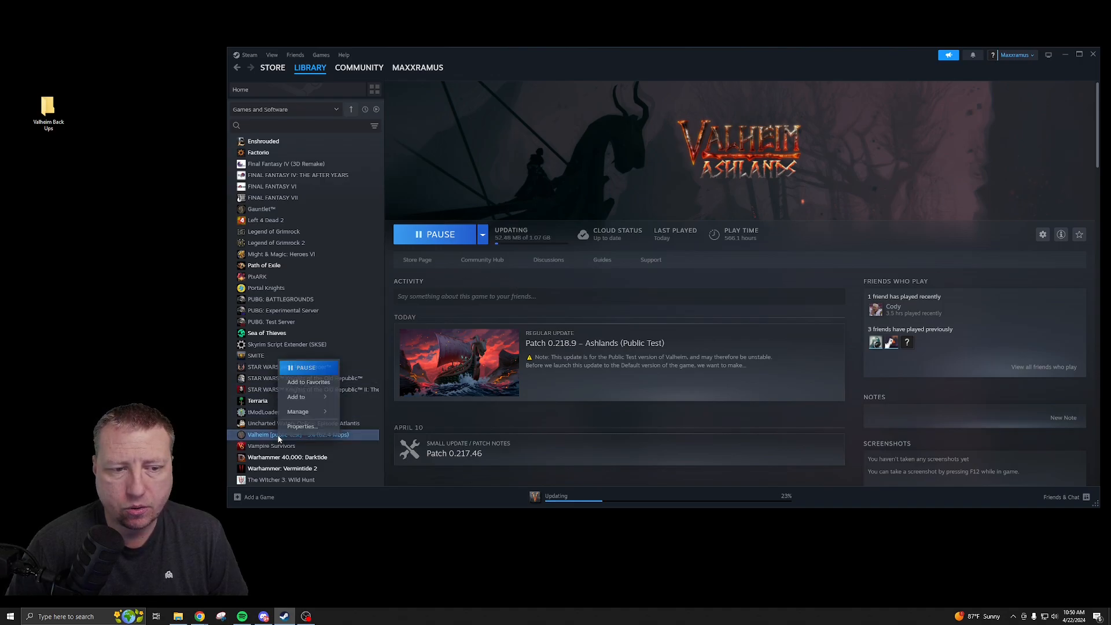
click(300, 426)
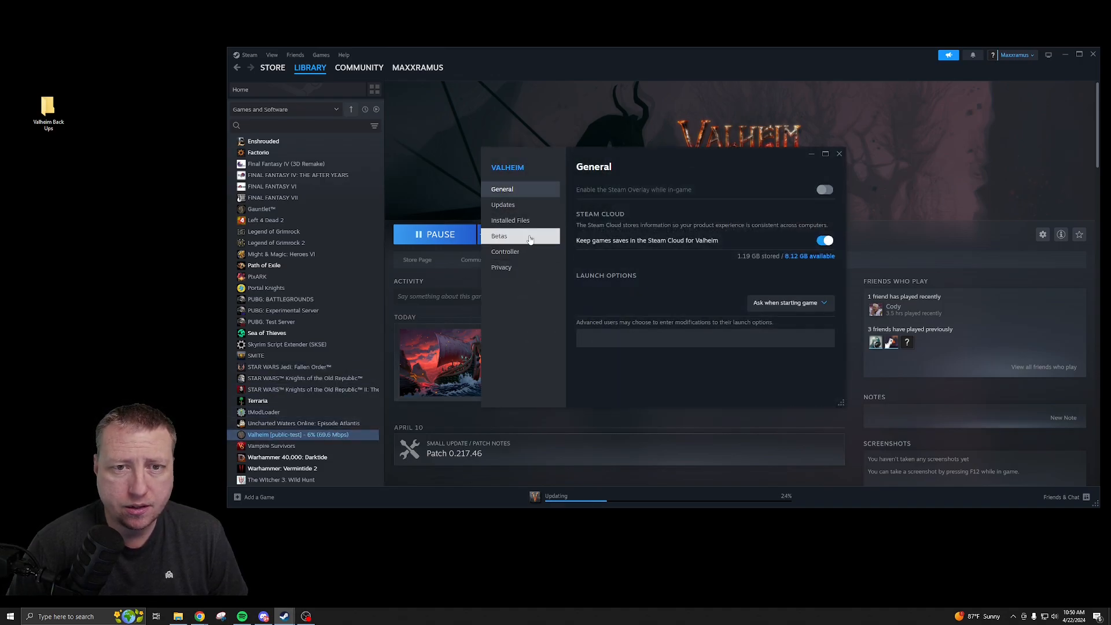
click(499, 236)
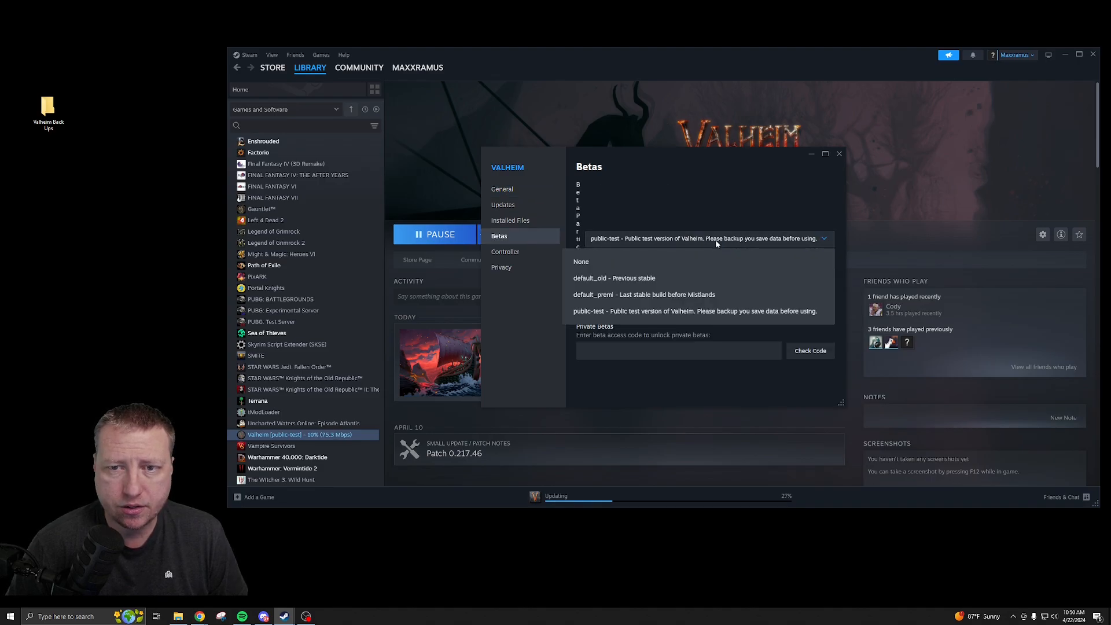
mouse_move(627, 261)
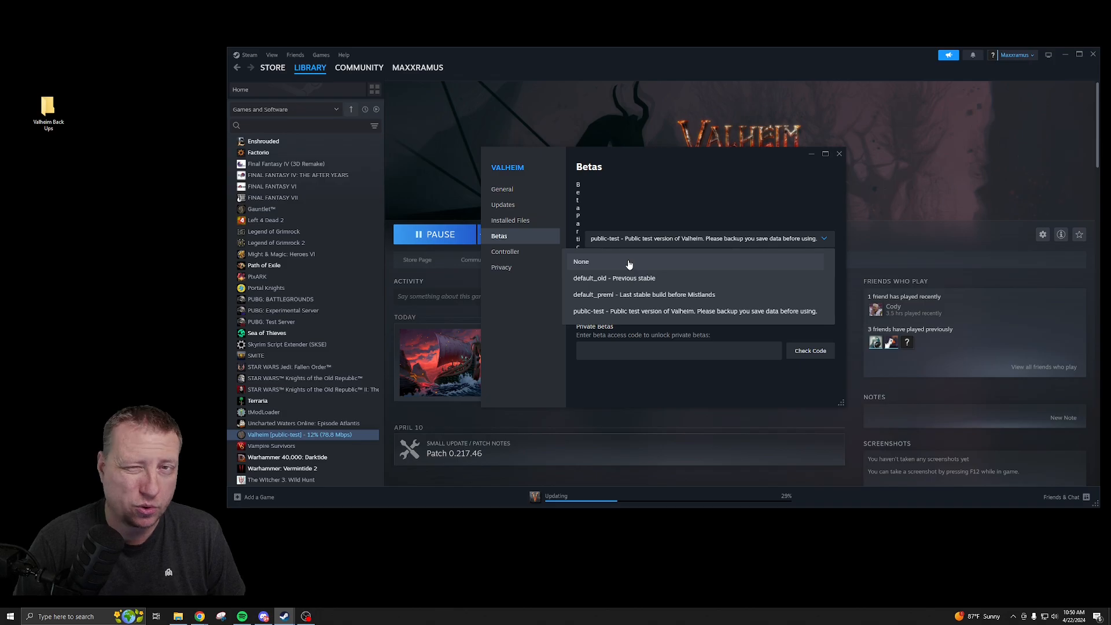